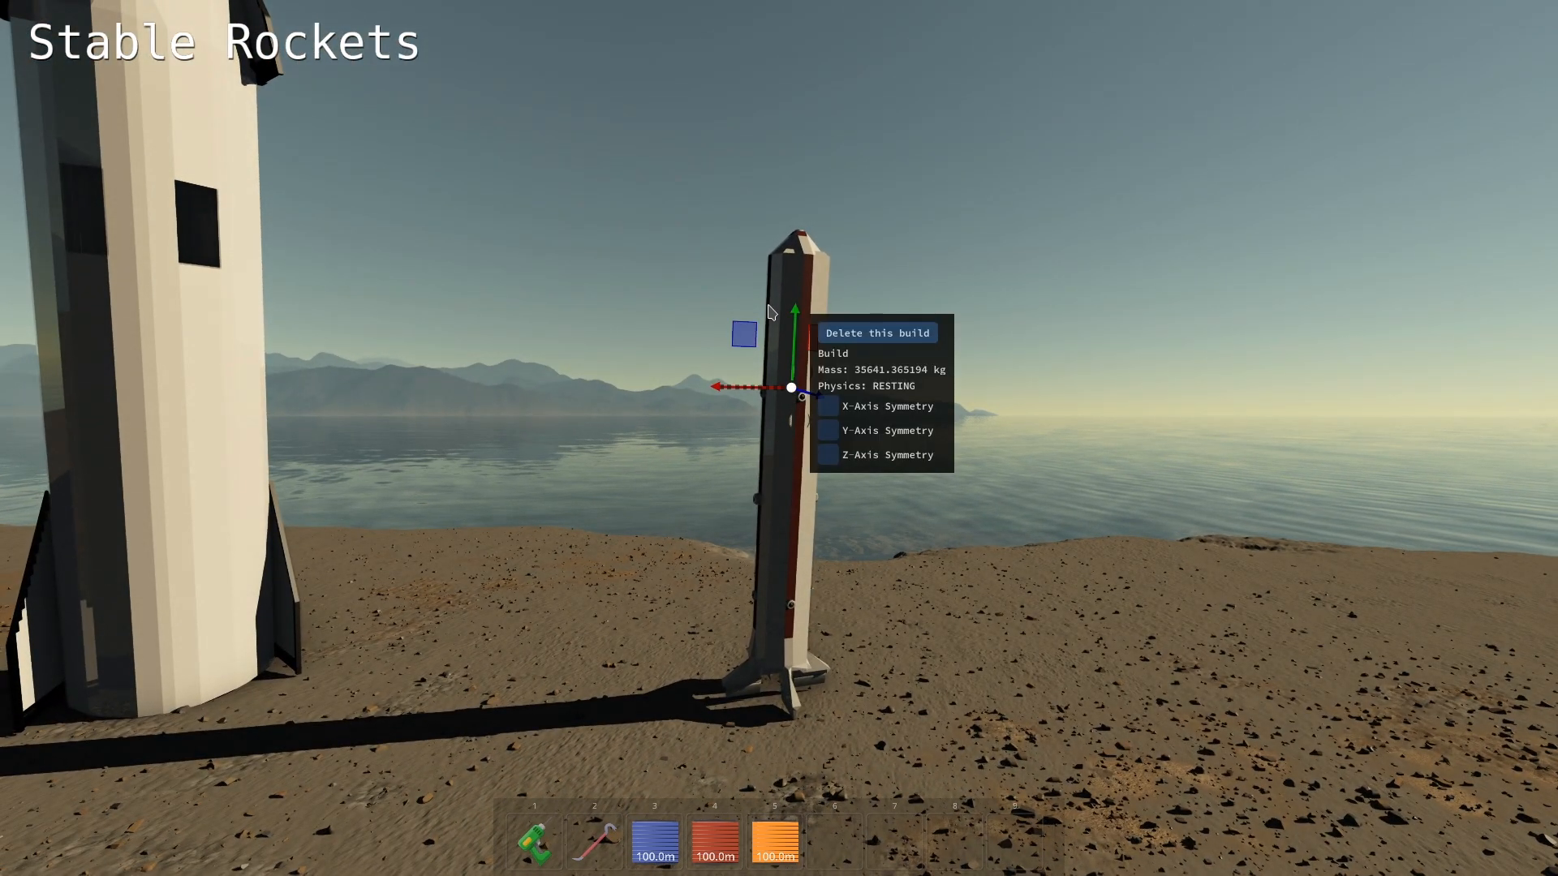
pyautogui.moveTo(819, 505)
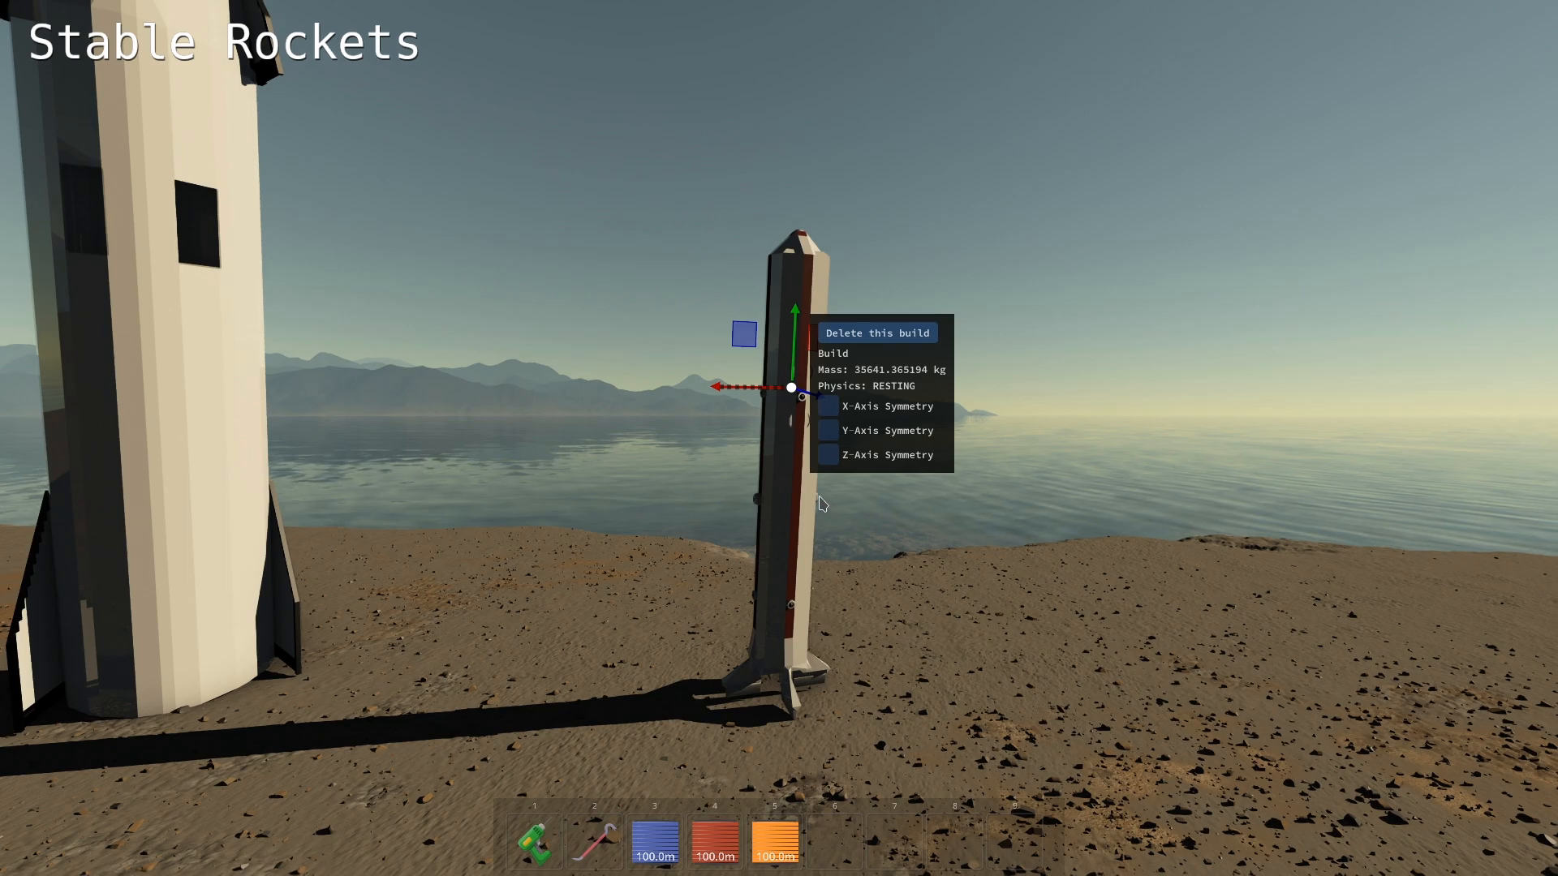
pyautogui.moveTo(796, 456)
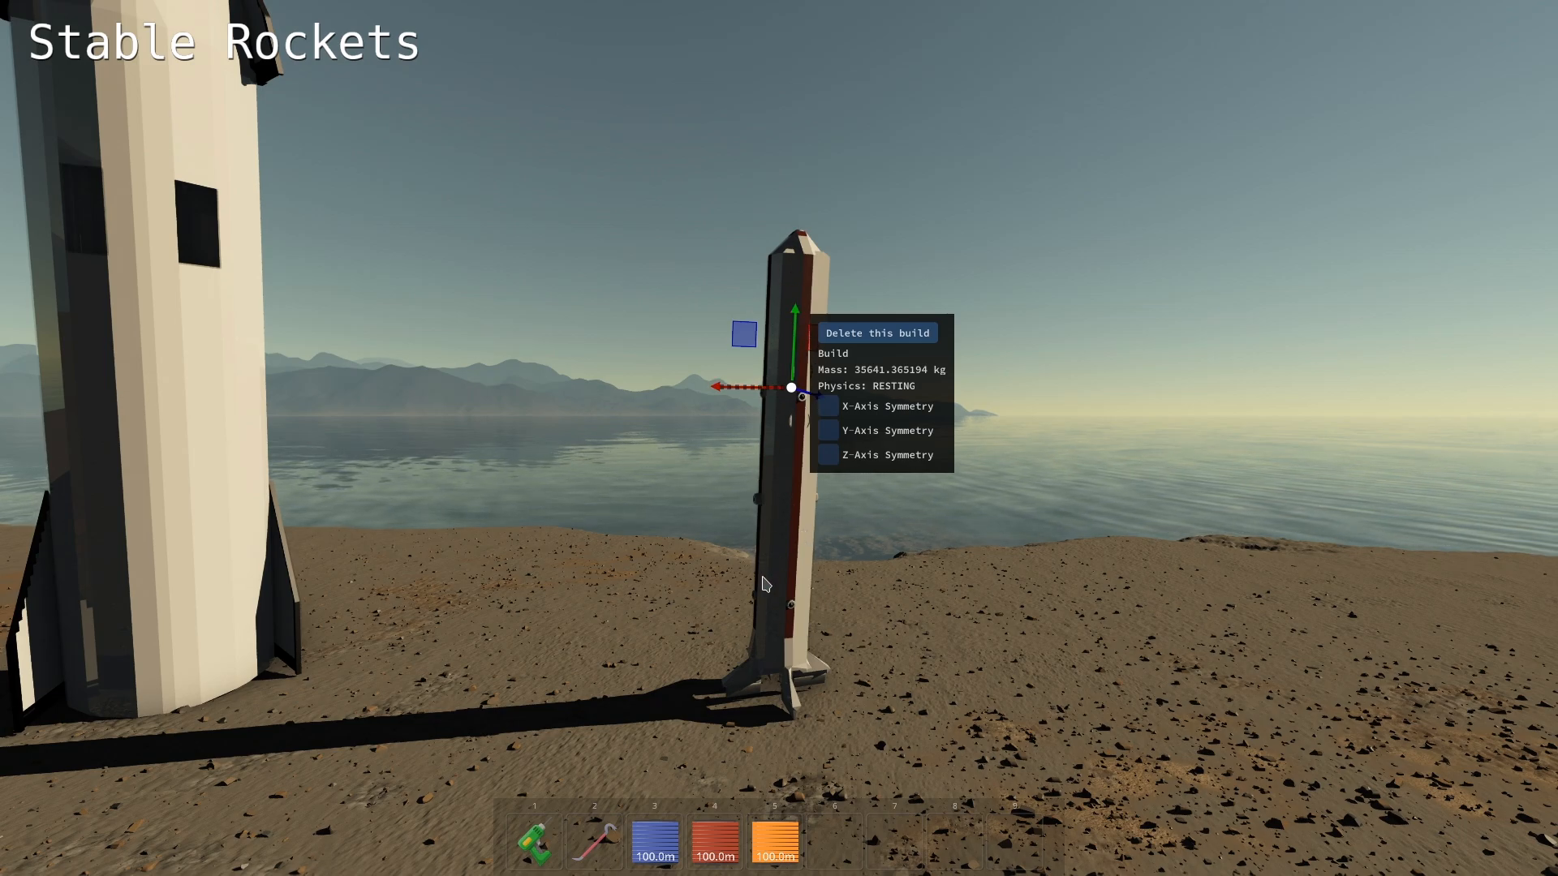
pyautogui.moveTo(774, 359)
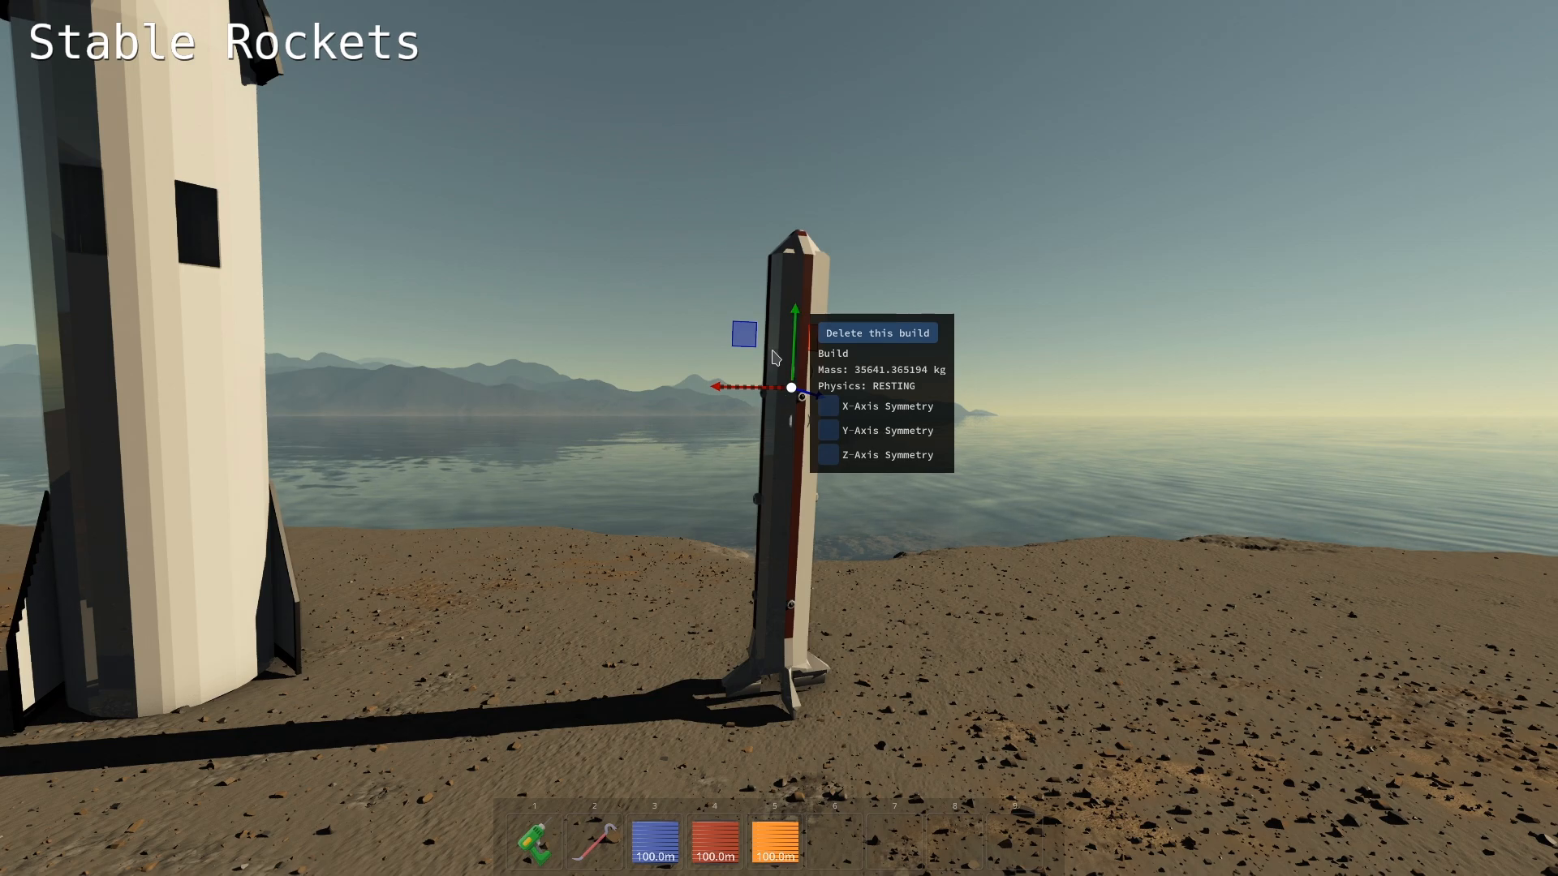
pyautogui.moveTo(270, 607)
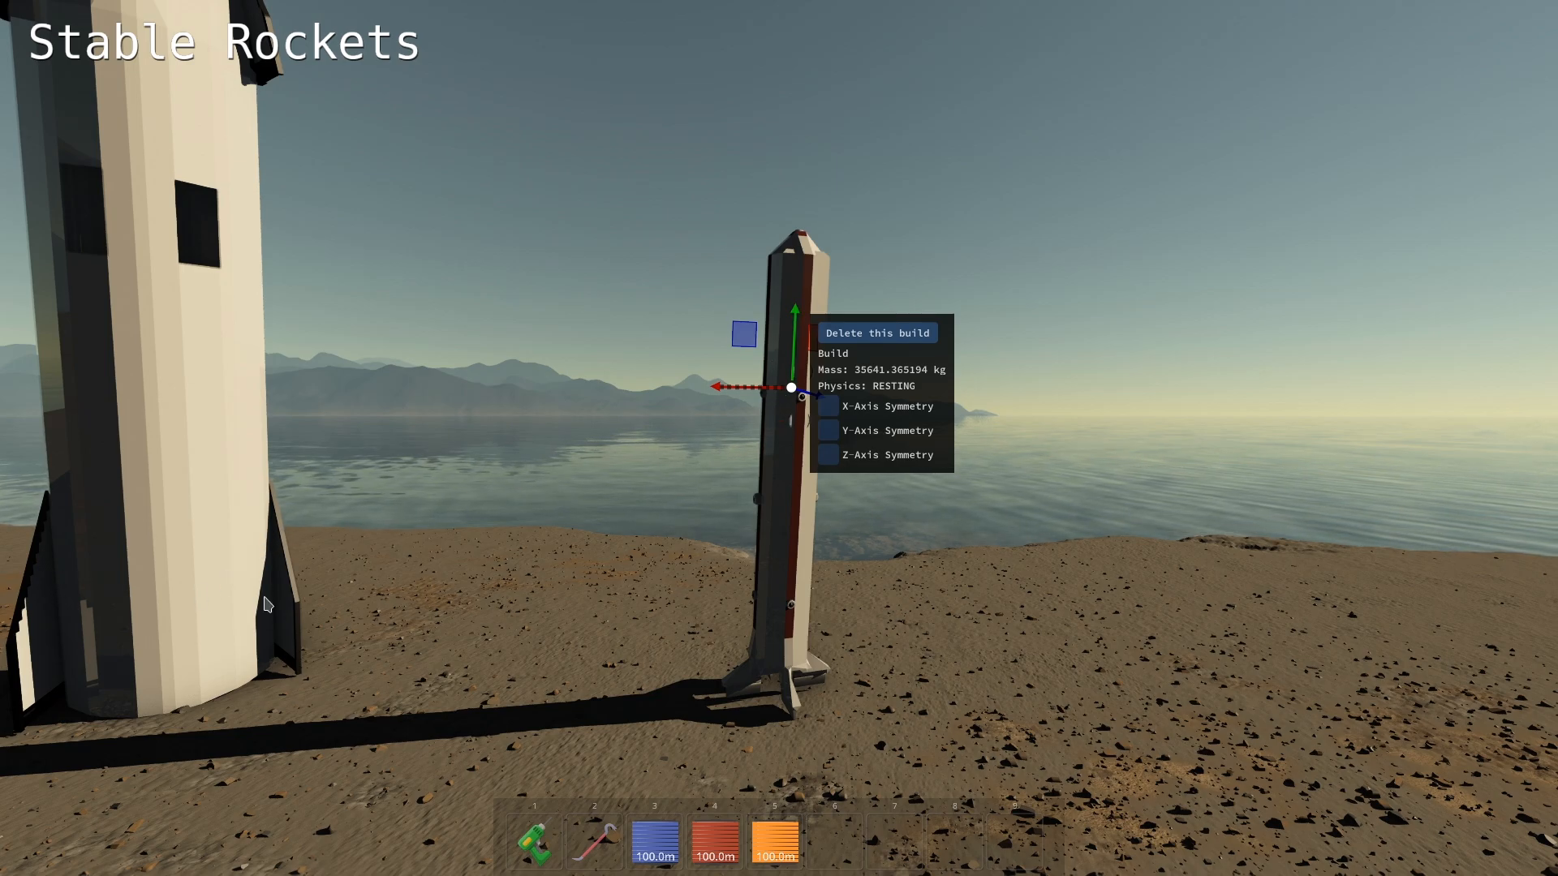